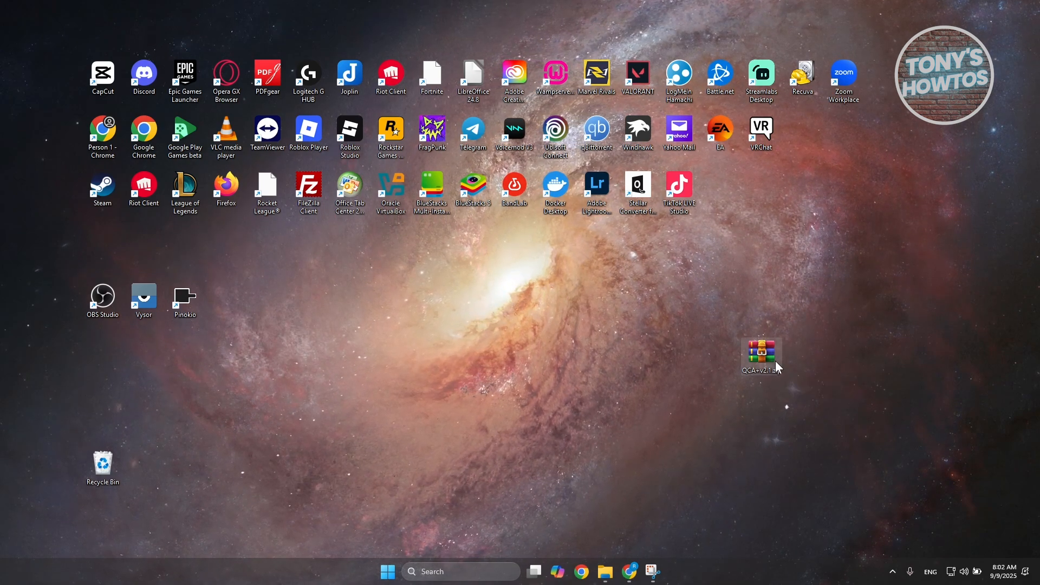
Step: Browse QCA+v2.1.zip in WinRAR into QCA v2.1 > Win and select QCA2.aex
double_click(761, 351)
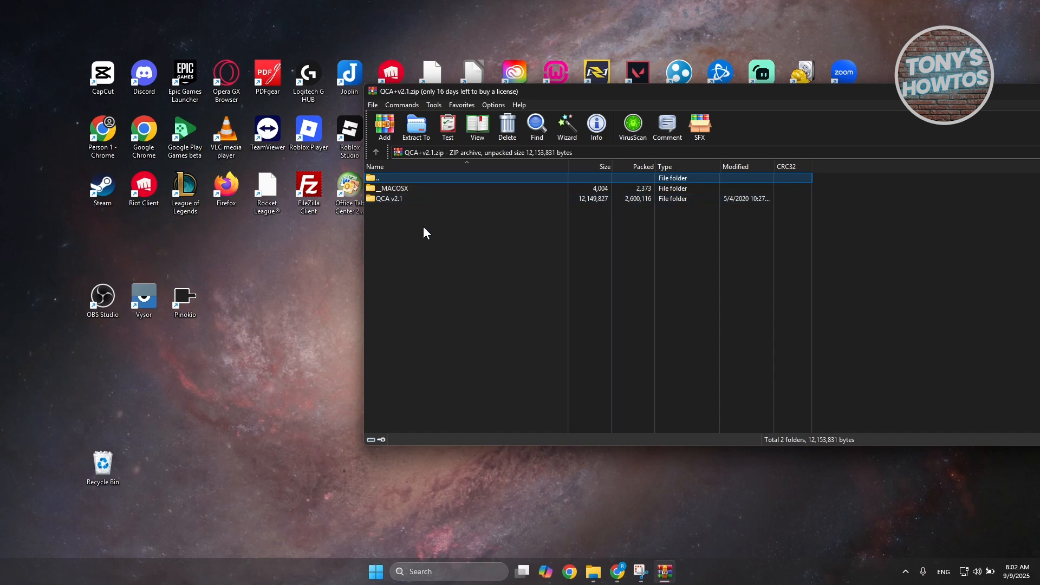
left_click(388, 198)
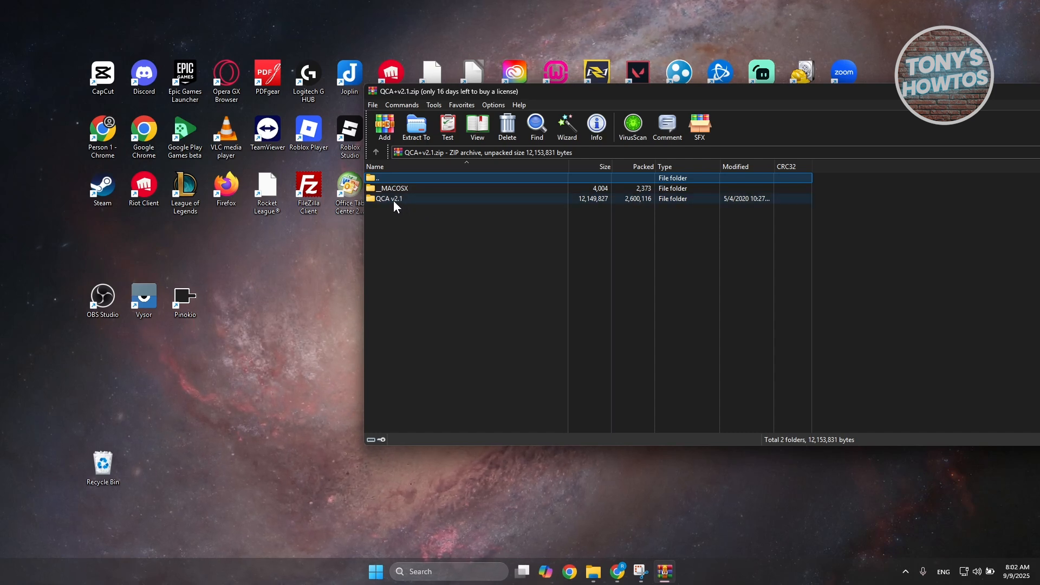
double_click(388, 199)
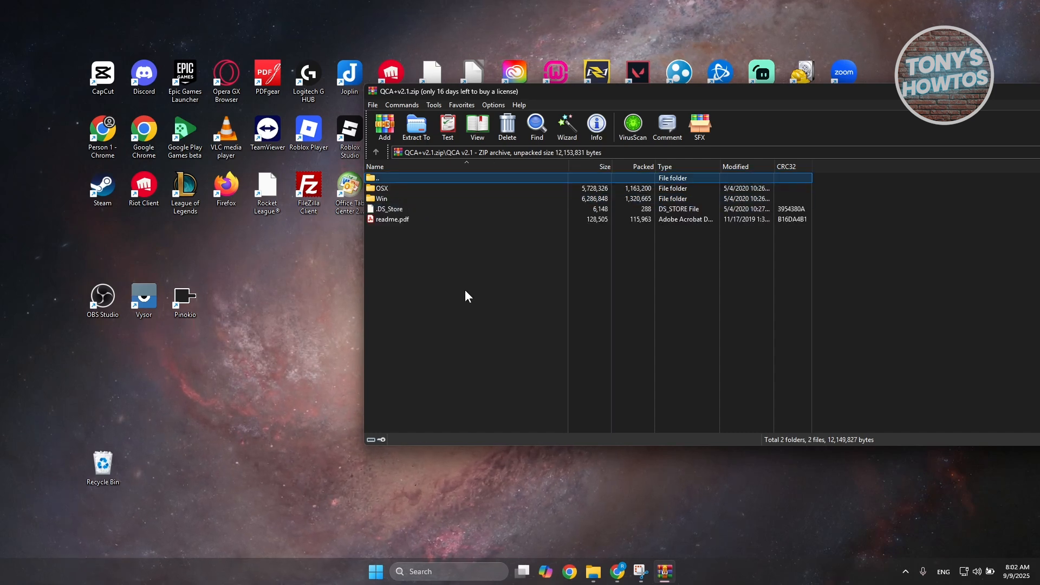
double_click(382, 198)
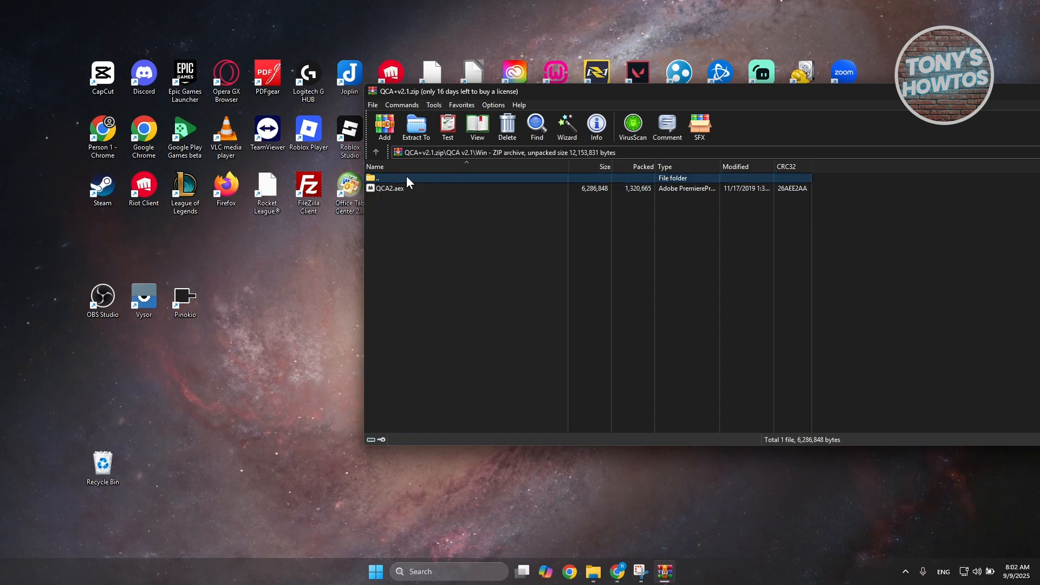
left_click(391, 187)
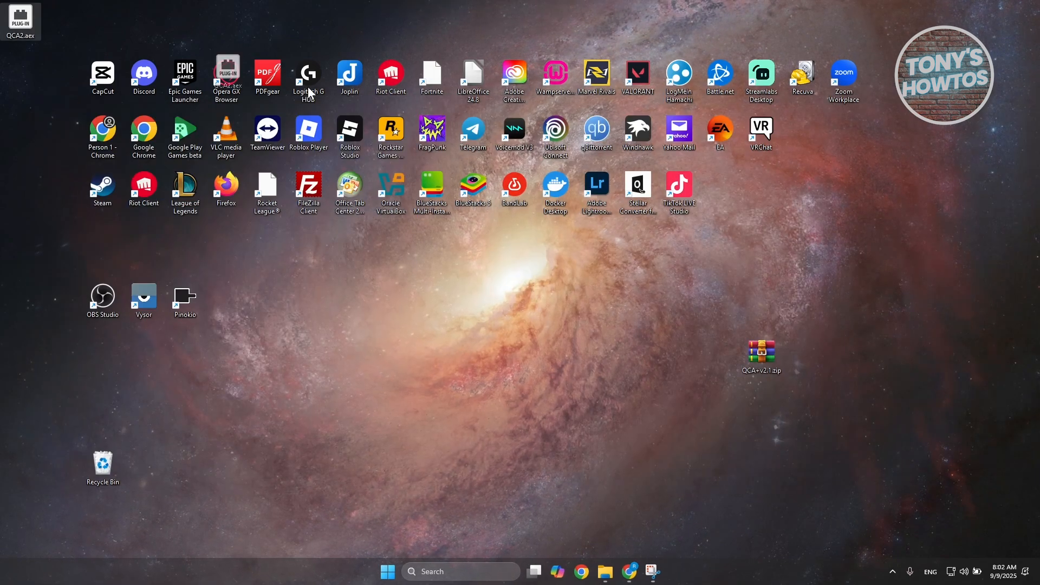
Step: Drop QCA2.aex onto the desktop just above the QCA+v2.1.zip archive
left_click_drag(20, 20, 761, 299)
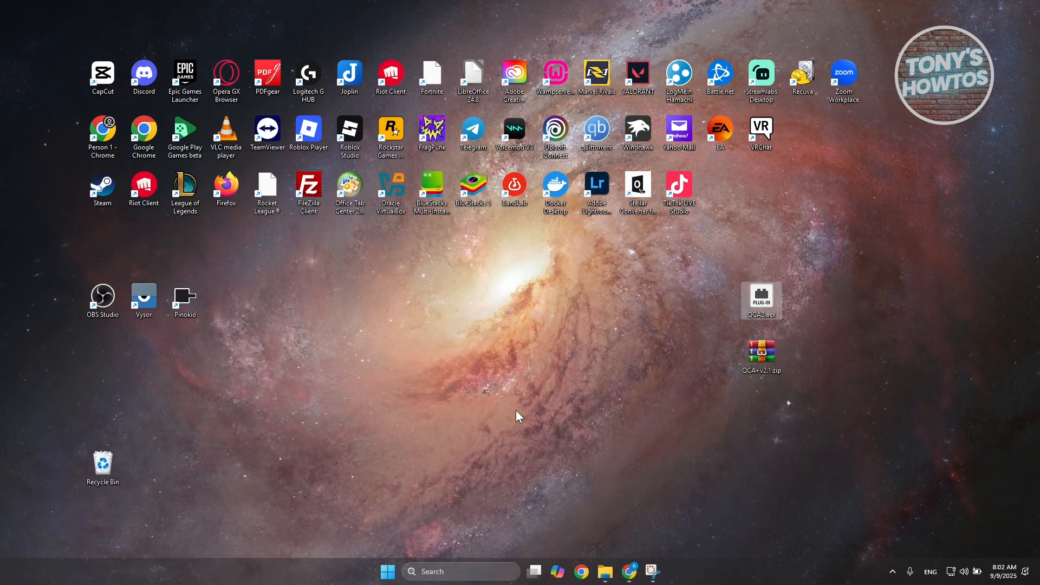
mouse_move(528, 429)
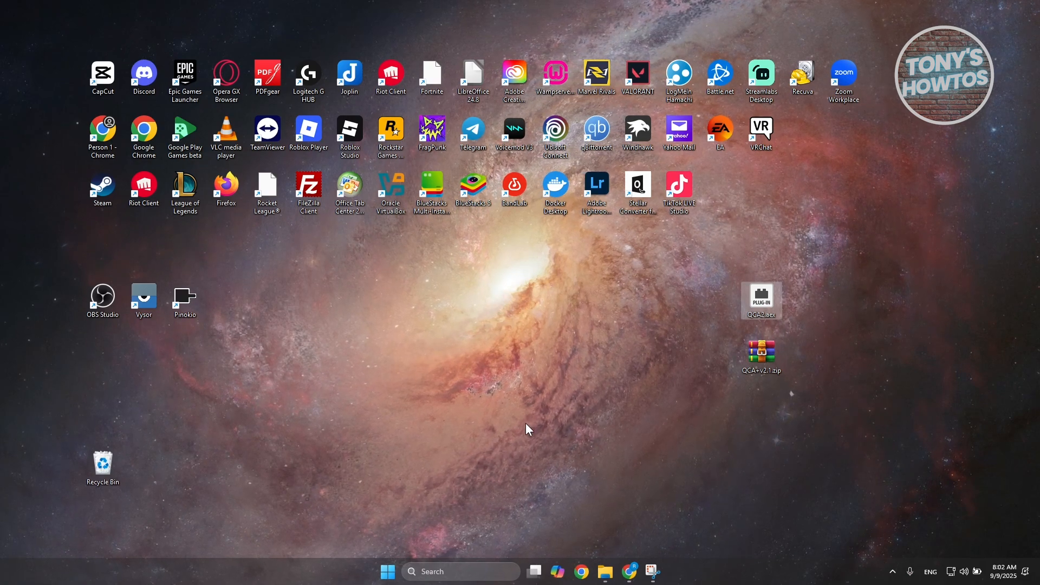
mouse_move(523, 533)
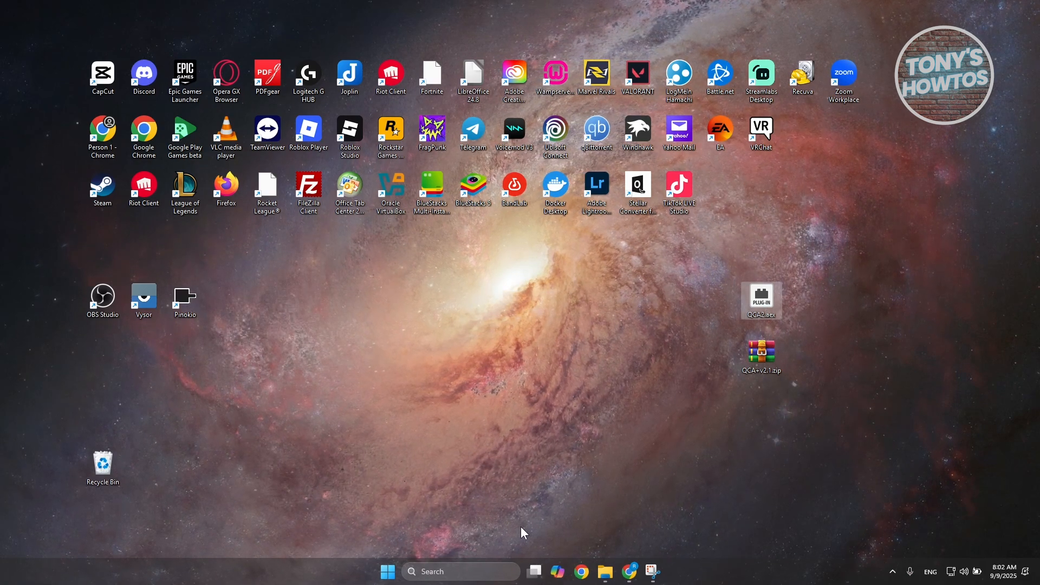
mouse_move(485, 569)
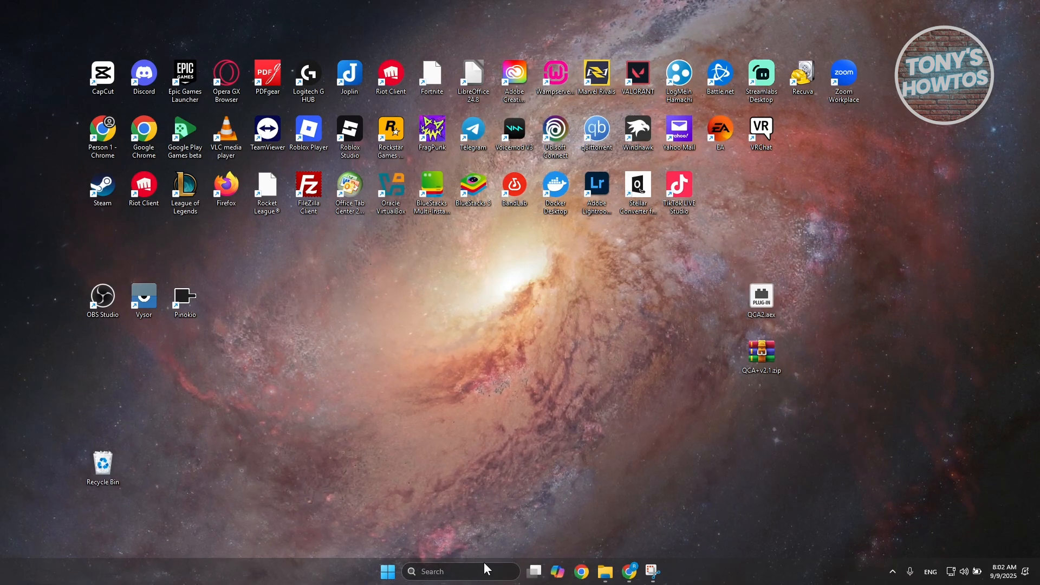
Step: Search 'aft' and open the file location of the Adobe After Effects 2023 result
type("after")
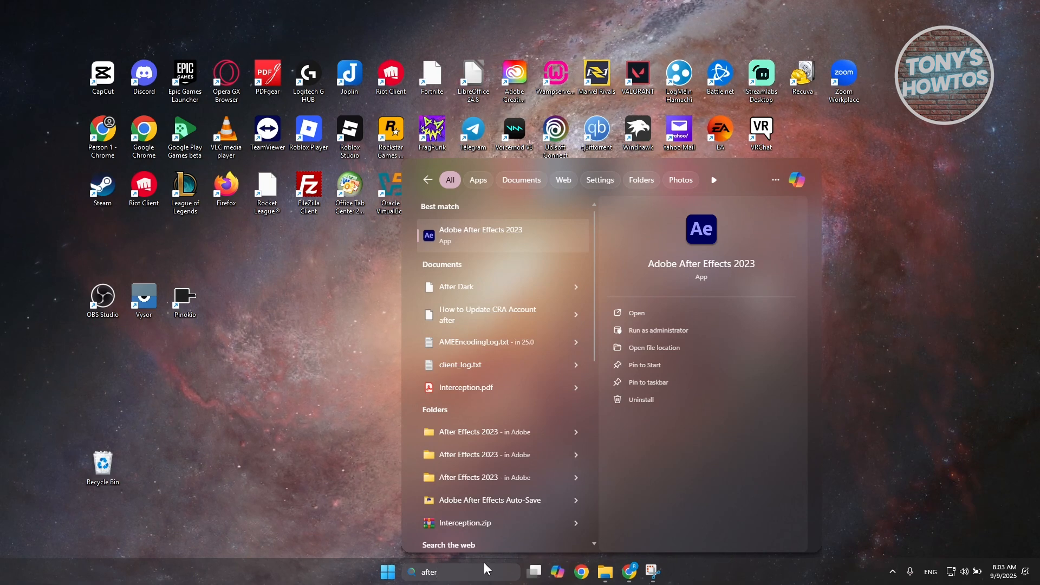
mouse_move(514, 234)
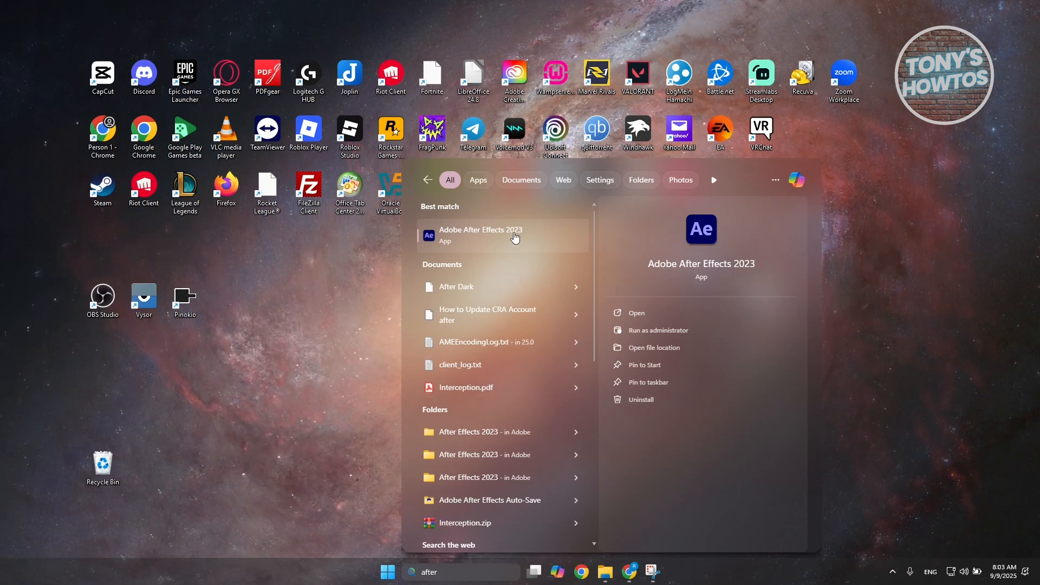
right_click(480, 235)
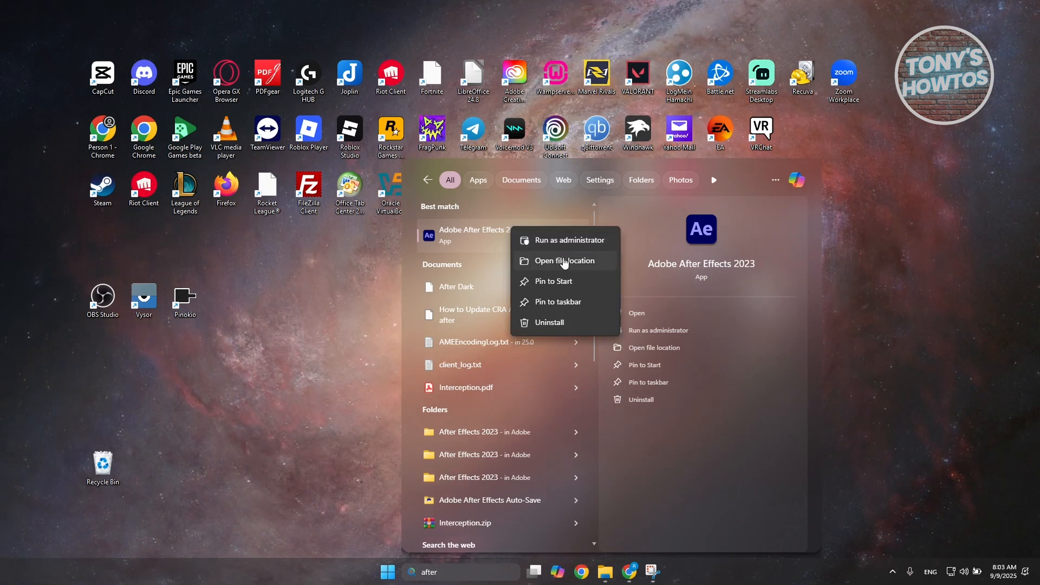
left_click(563, 260)
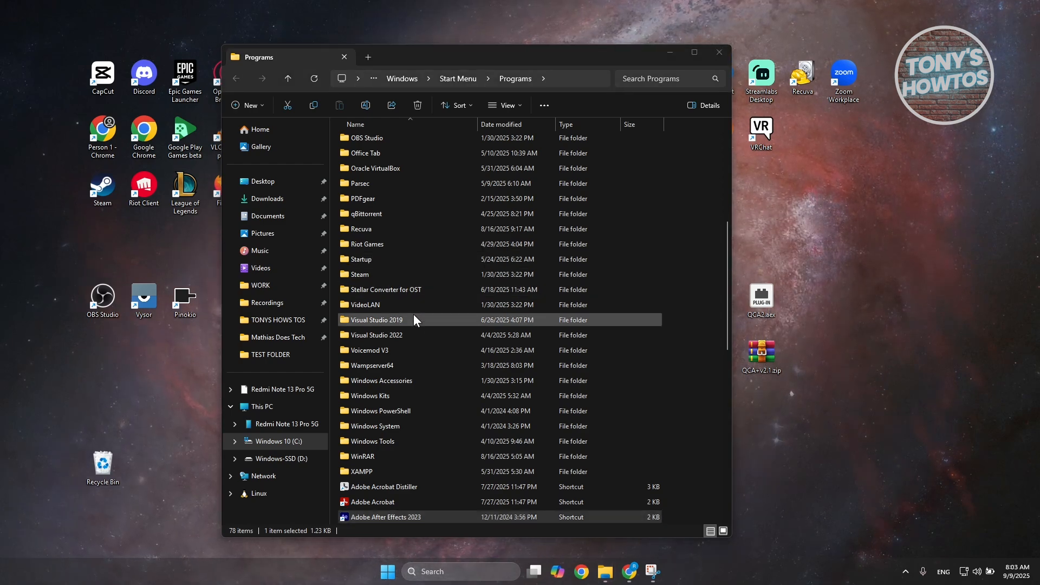
Step: From the Start Menu shortcut, open the After Effects 2023 Support Files install folder
scroll("down", 3)
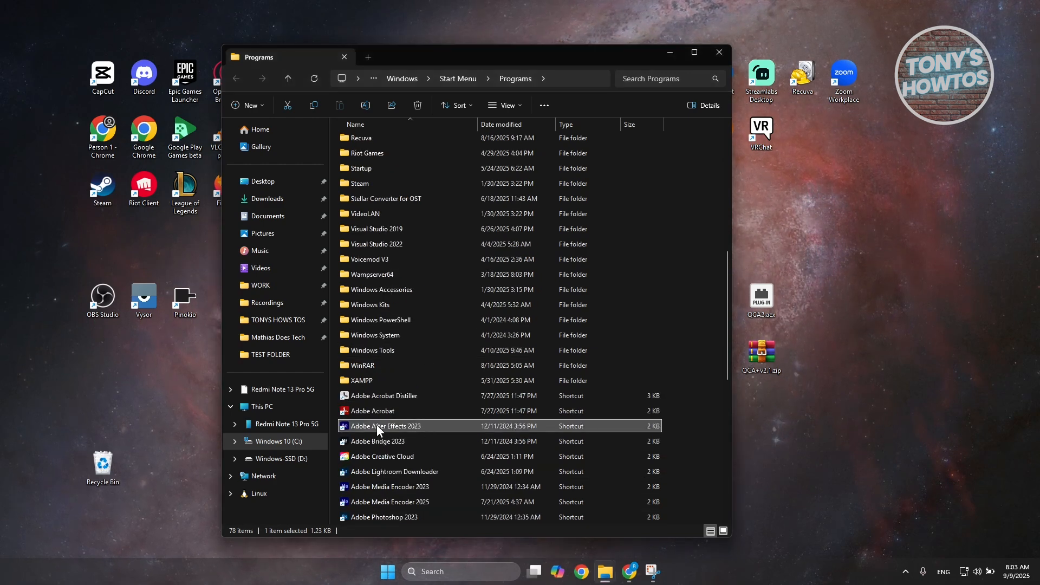
right_click(385, 426)
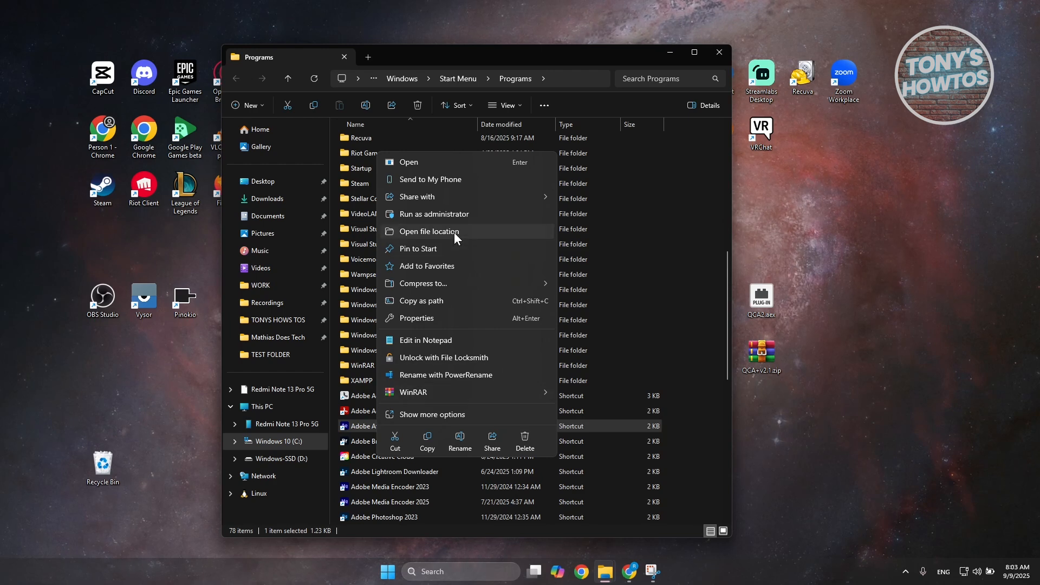
left_click(429, 232)
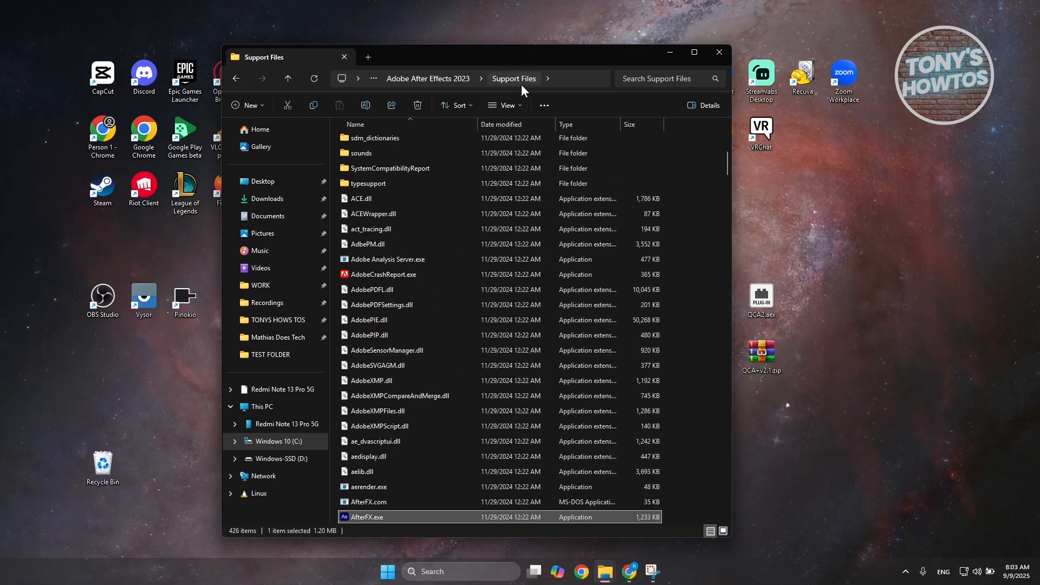
scroll("down", 3)
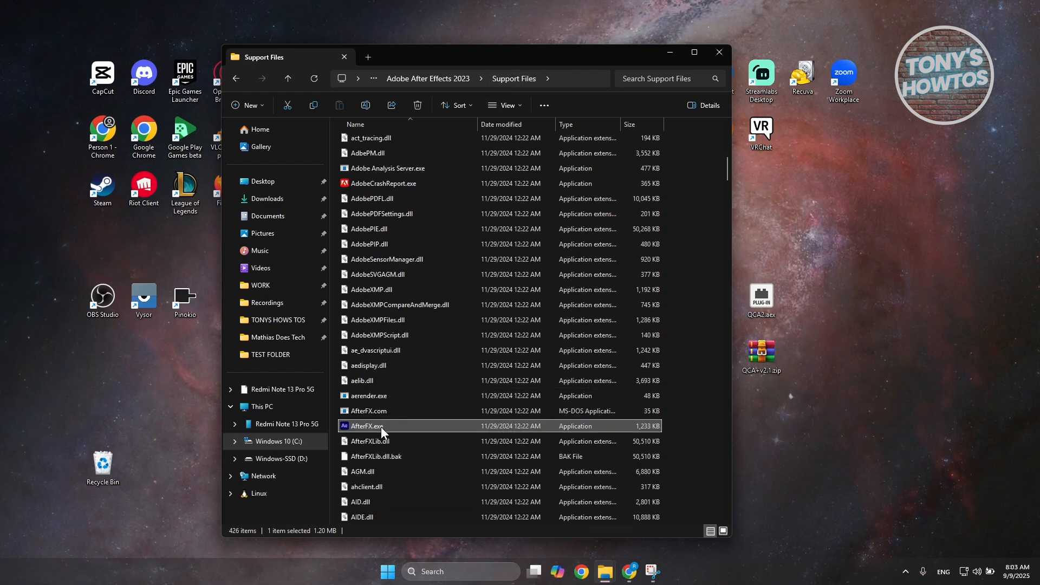
mouse_move(381, 430)
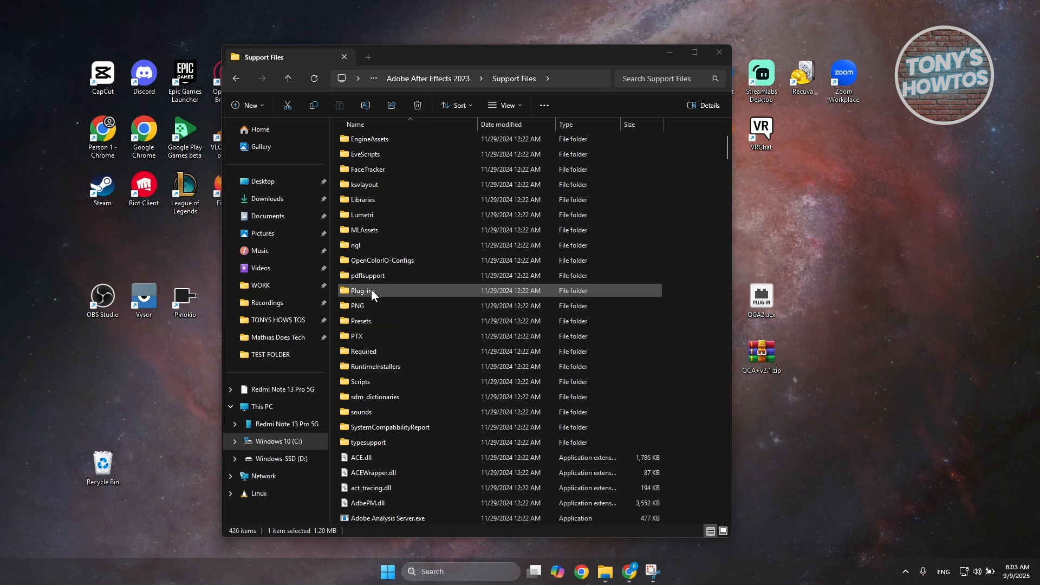
Step: Inside Plug-ins > Effects, create a new folder named Custom and open it
double_click(361, 290)
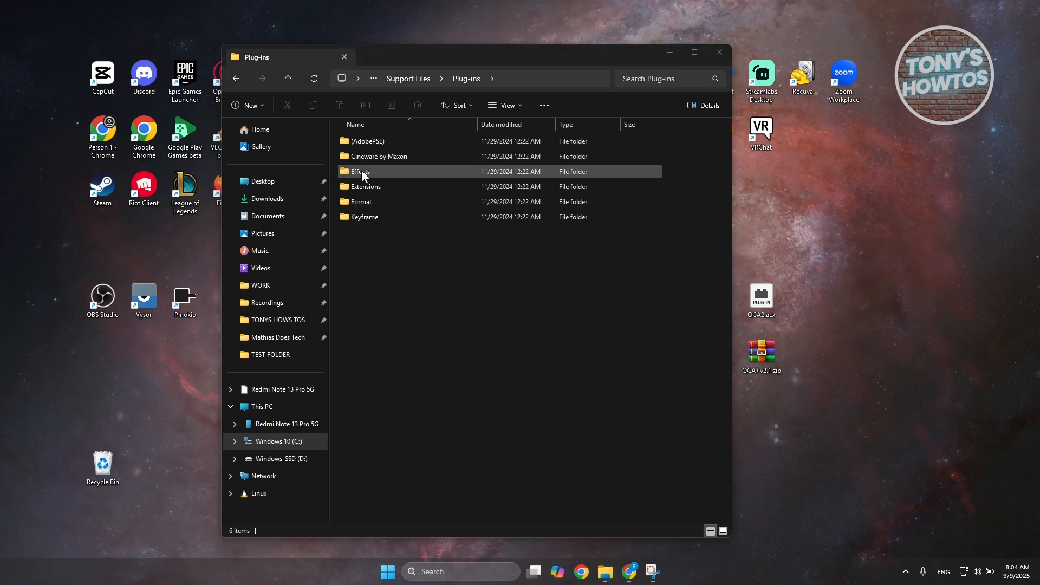
double_click(361, 171)
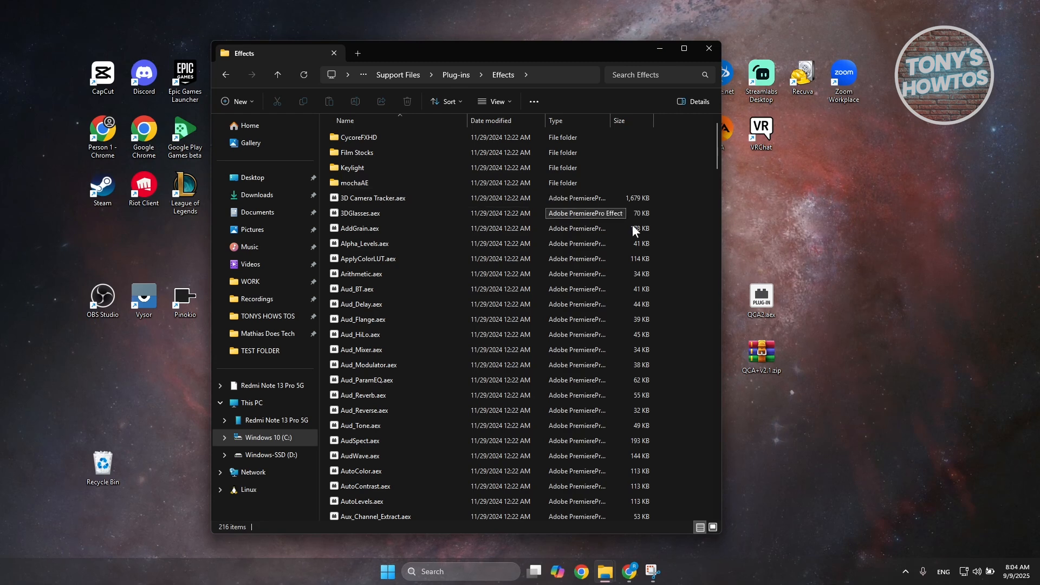
right_click(634, 231)
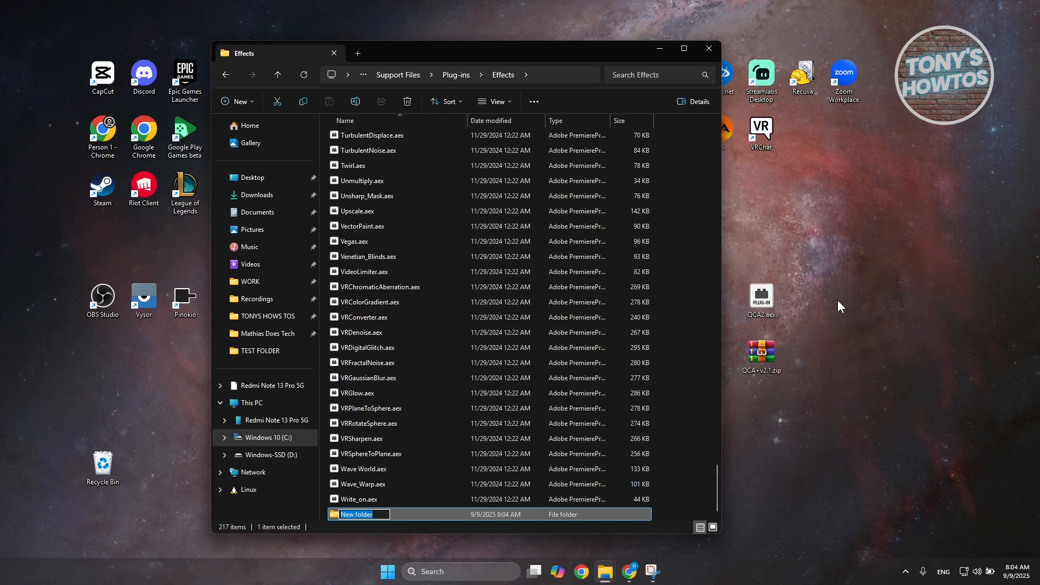
type("Custom")
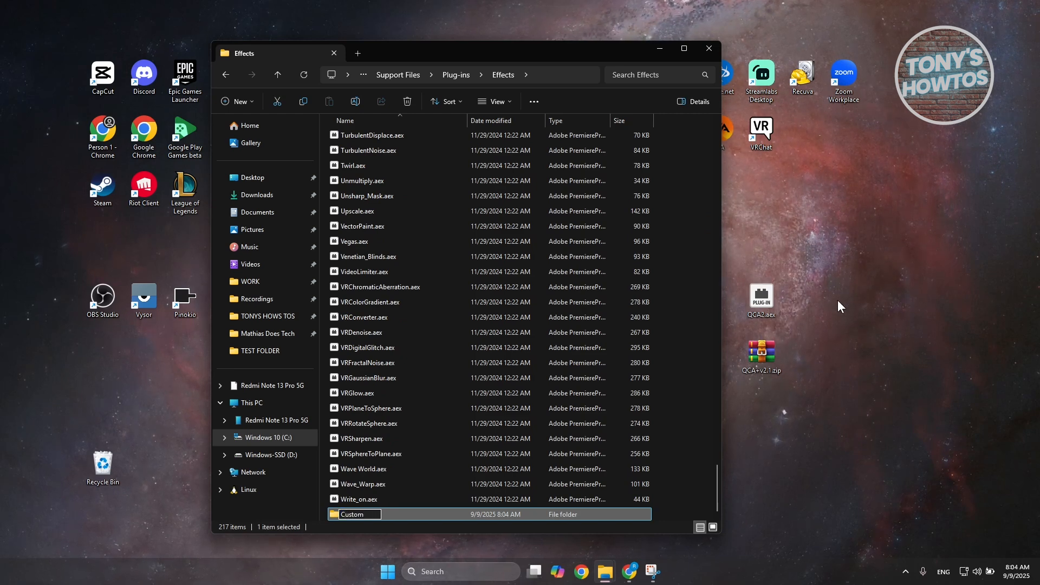
left_click(364, 318)
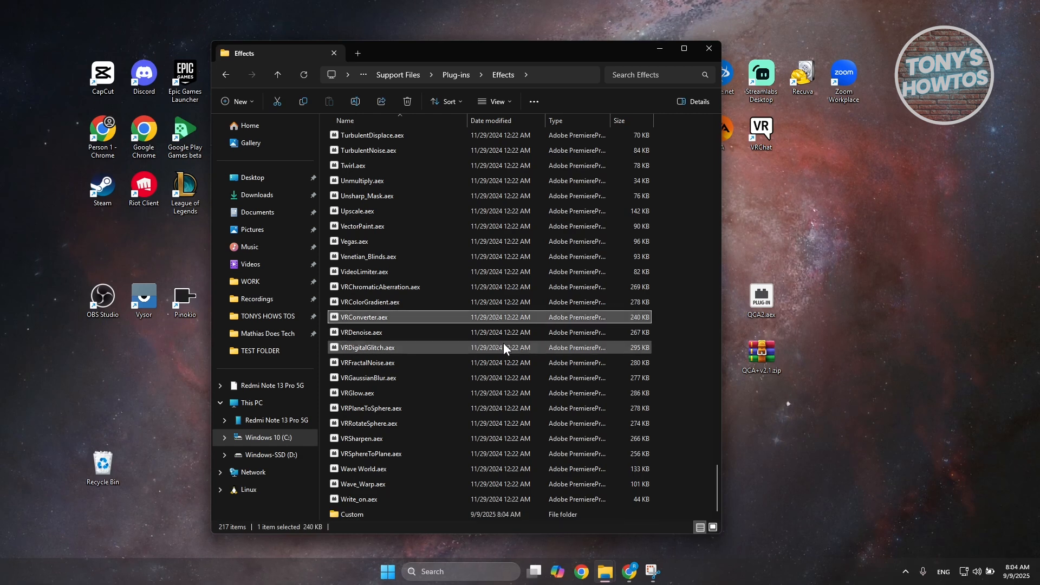
double_click(350, 514)
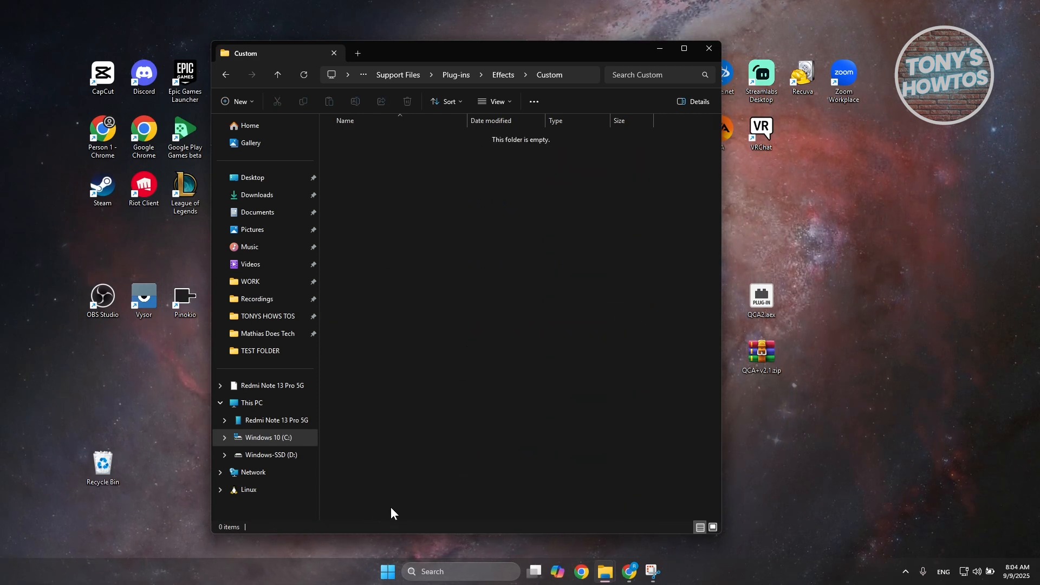
mouse_move(437, 475)
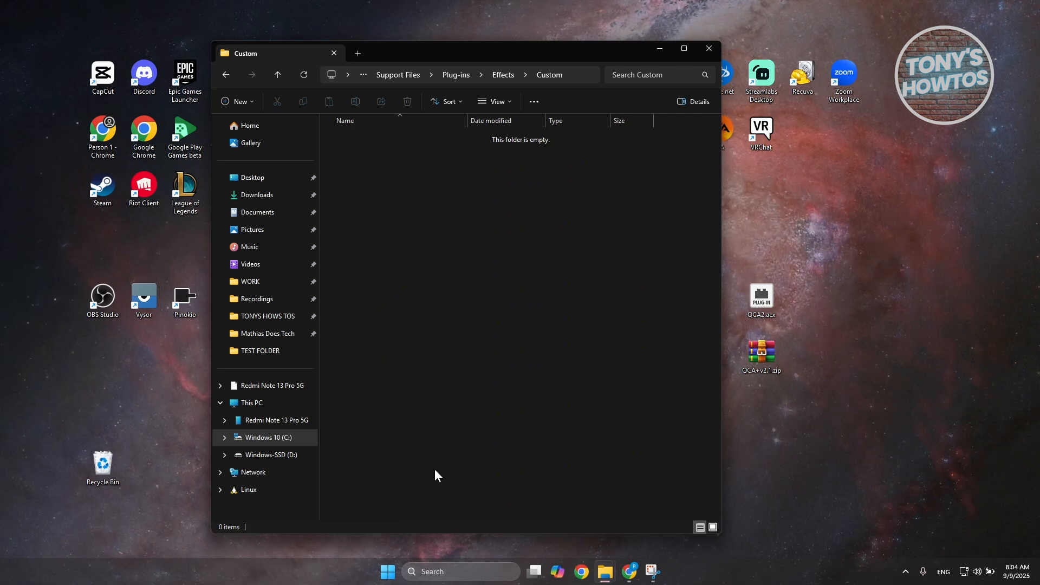
mouse_move(524, 404)
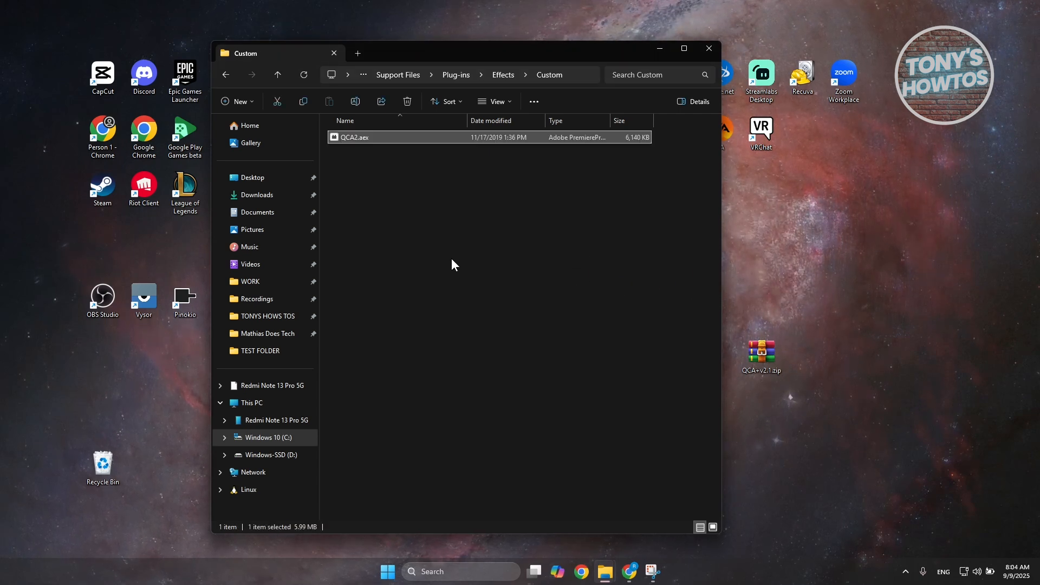
mouse_move(225, 75)
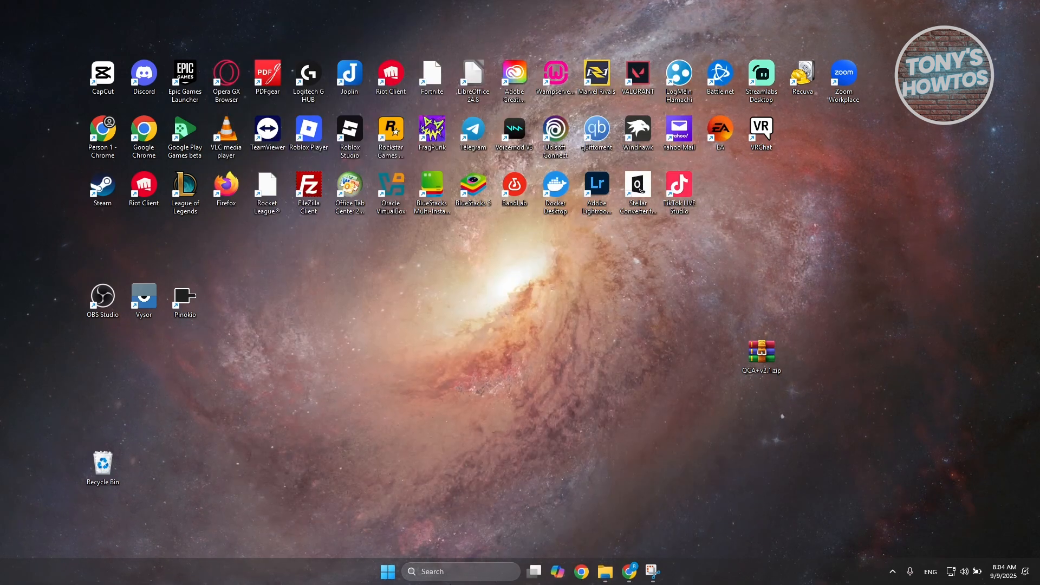
Step: Search 'after' in Windows Search and launch Adobe After Effects 2023
type("android Studio")
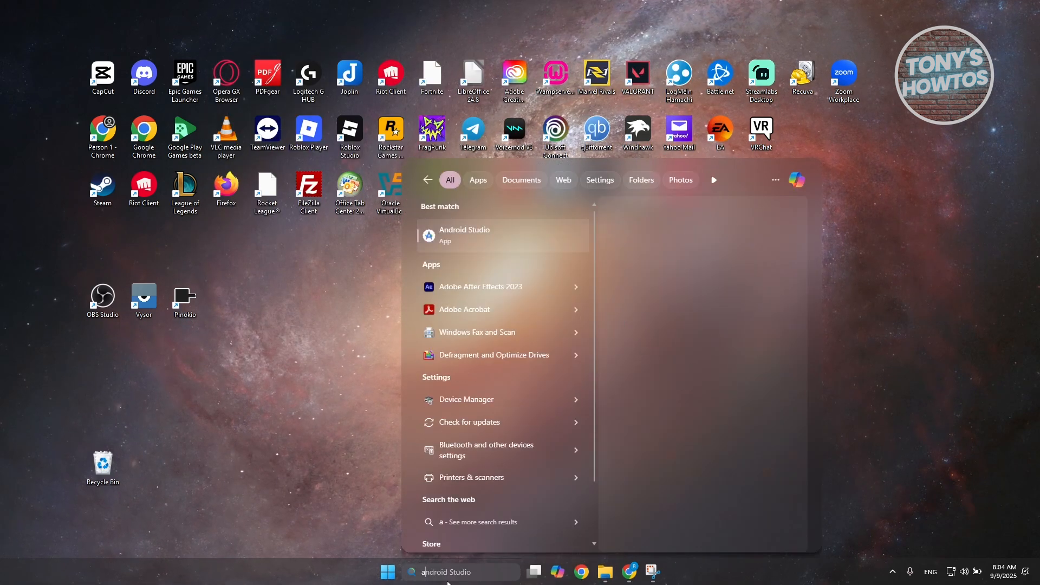
type("after")
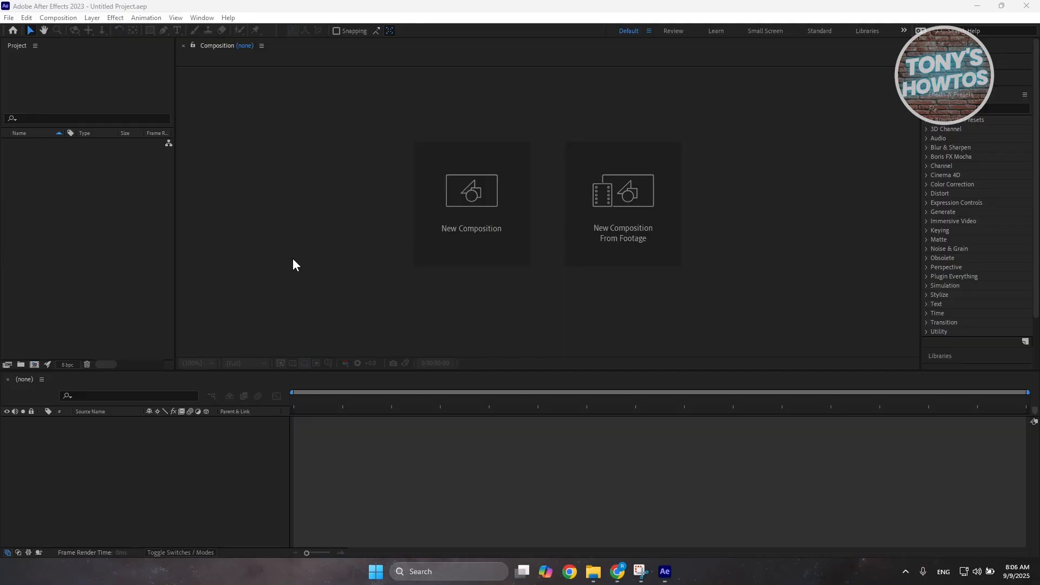
mouse_move(954, 103)
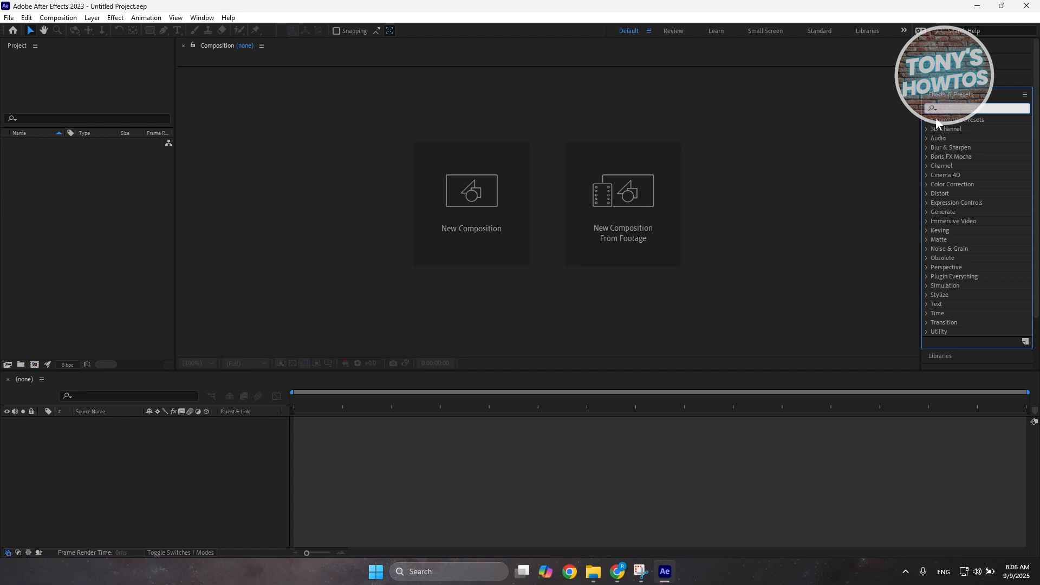
mouse_move(894, 159)
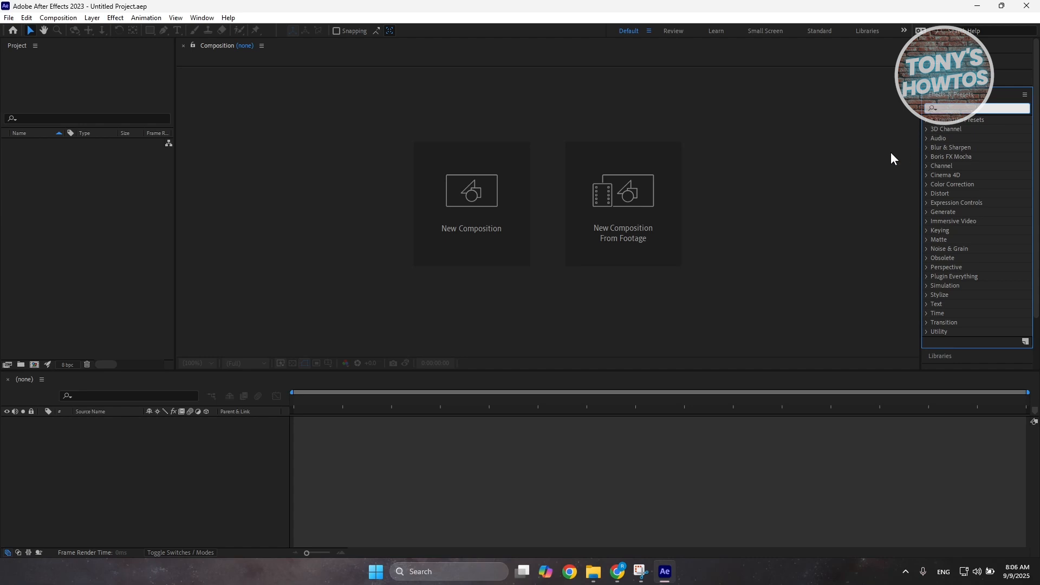
Step: Search 'ab' in Effects & Presets to reveal Quick Chromatic Aberration 2 under Plugin Everything
type("ab")
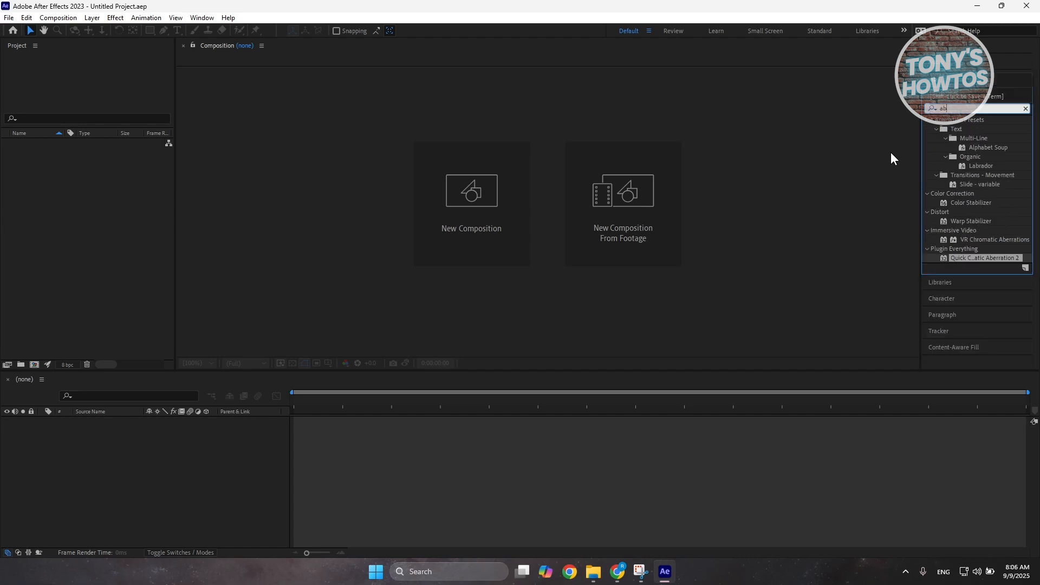
mouse_move(920, 257)
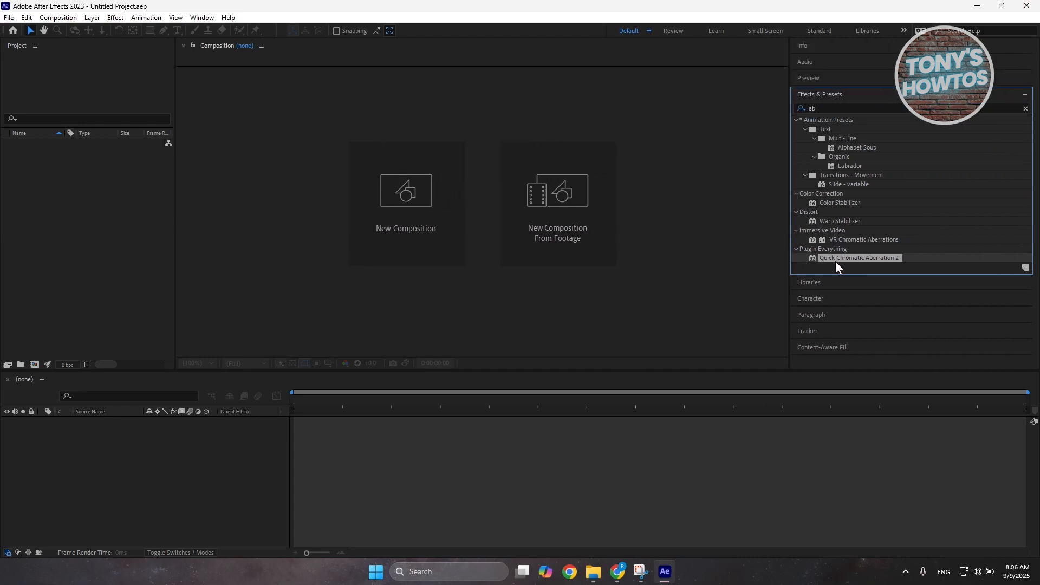
mouse_move(847, 267)
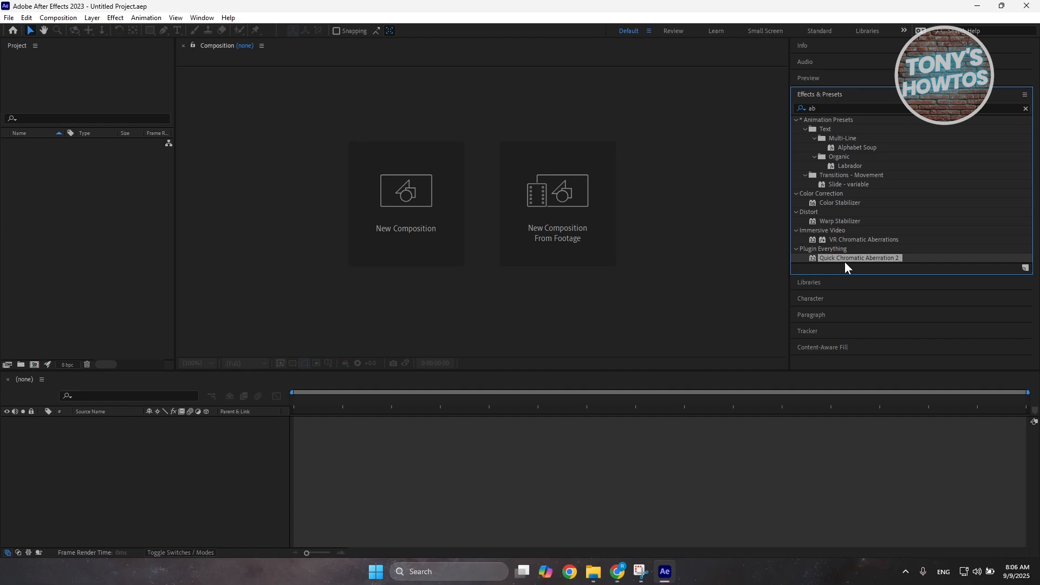
mouse_move(849, 269)
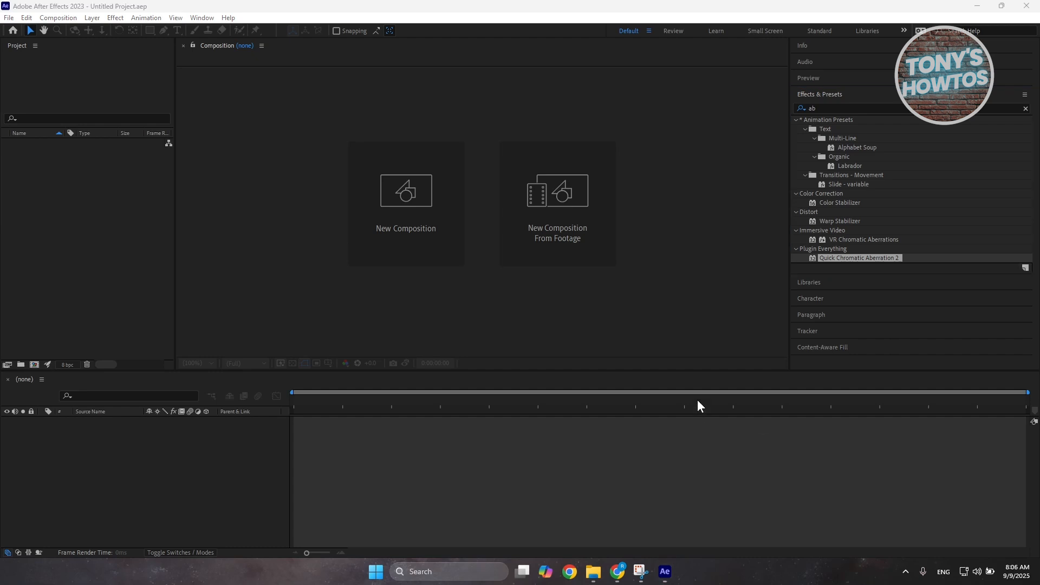
mouse_move(726, 266)
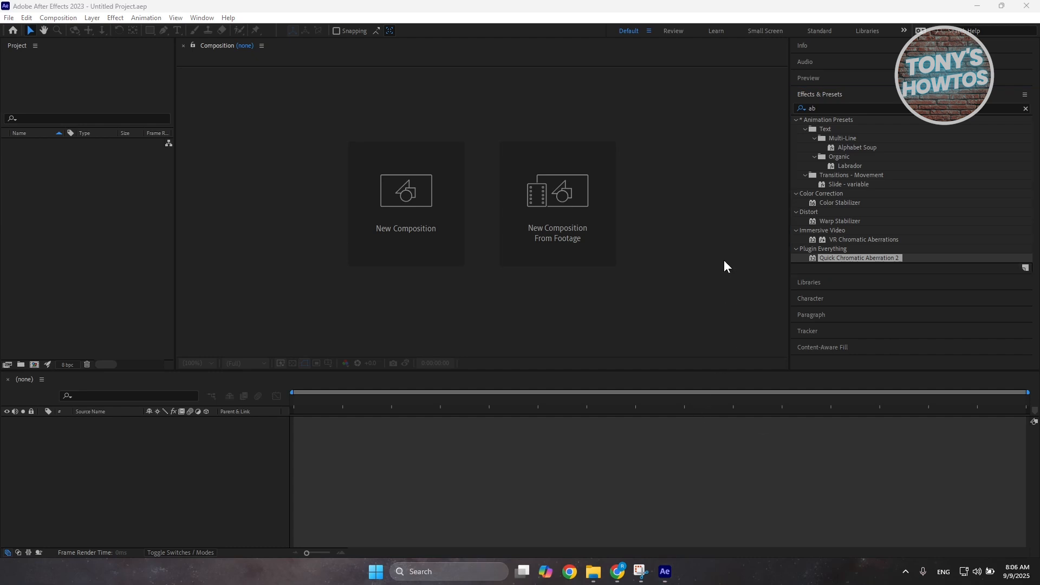